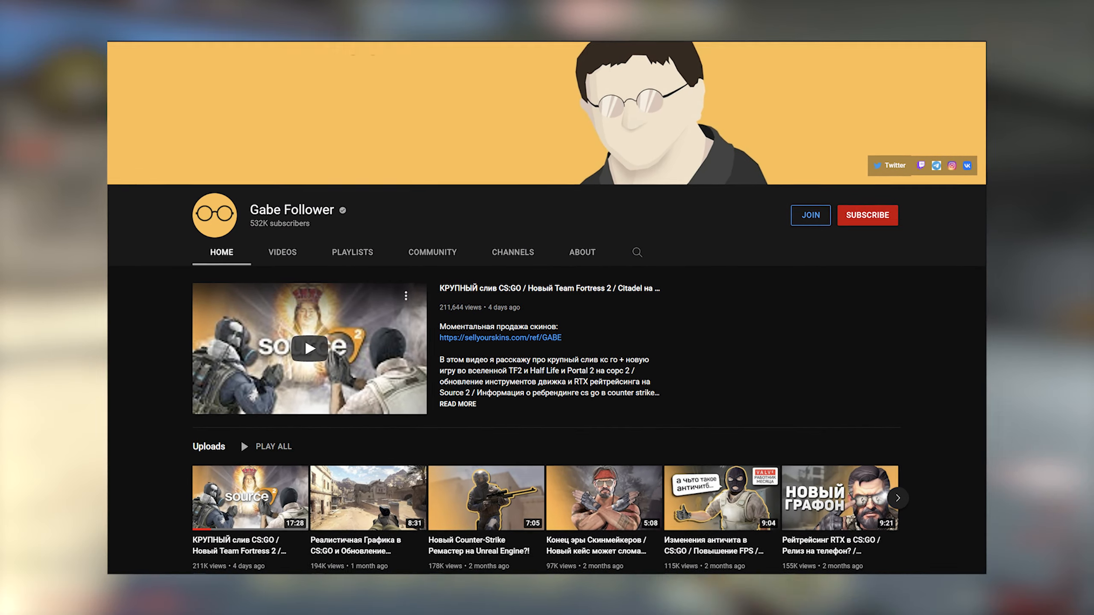
Open the featured CS:GO leak video from the Gabe Follower channel Home tab
{"action": "left_click", "coordinate": [309, 348]}
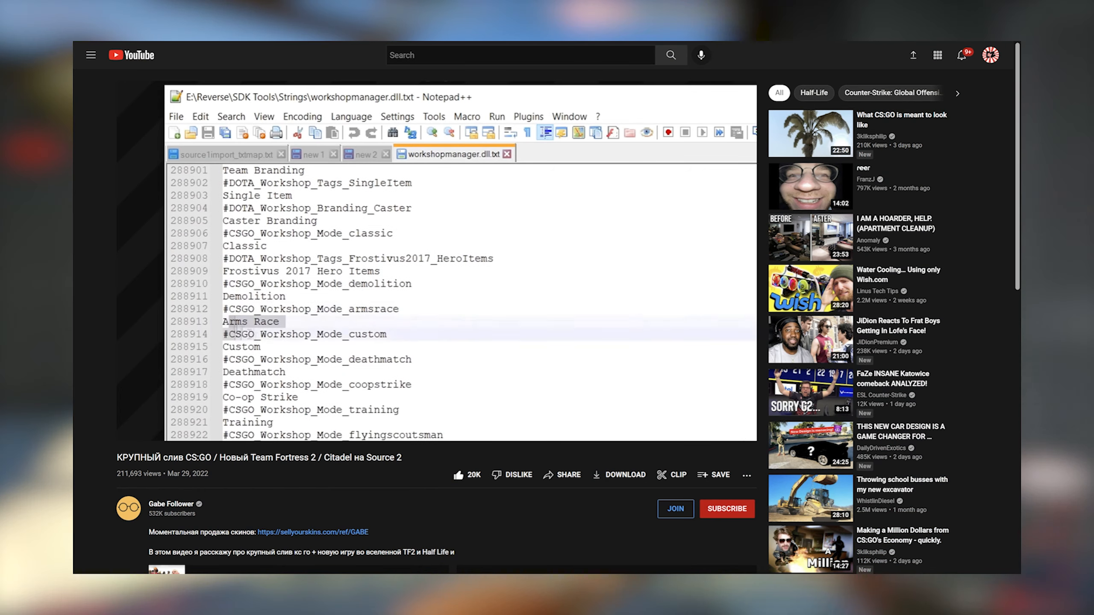
Let the video play through the workshopmanager.dll and hammer.dll string dumps showing the source2 build path
{"action": "key", "text": "Ctrl+f"}
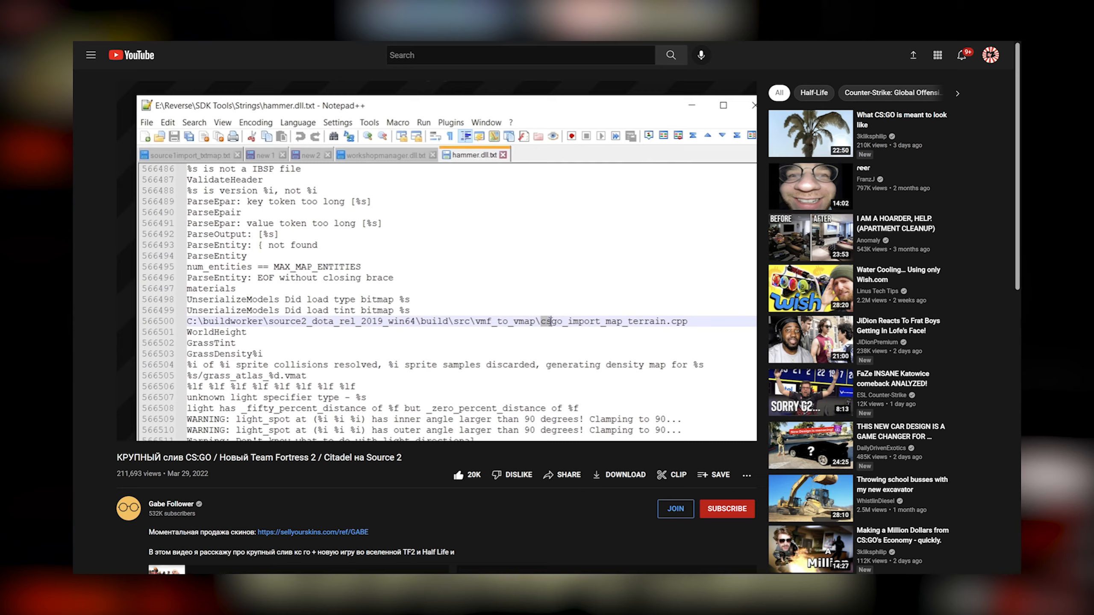
{"action": "double_click", "coordinate": [571, 321]}
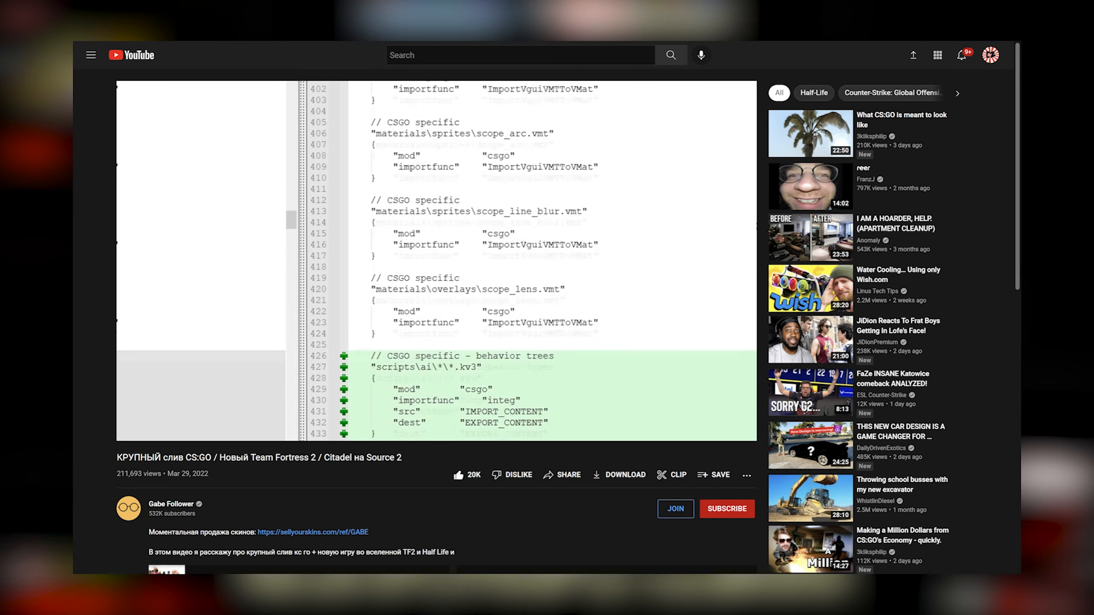
Follow the import-config diff down through the added CS:GO behavior tree and retakes map settings blocks
{"action": "scroll", "scroll_direction": "down", "scroll_amount": 3}
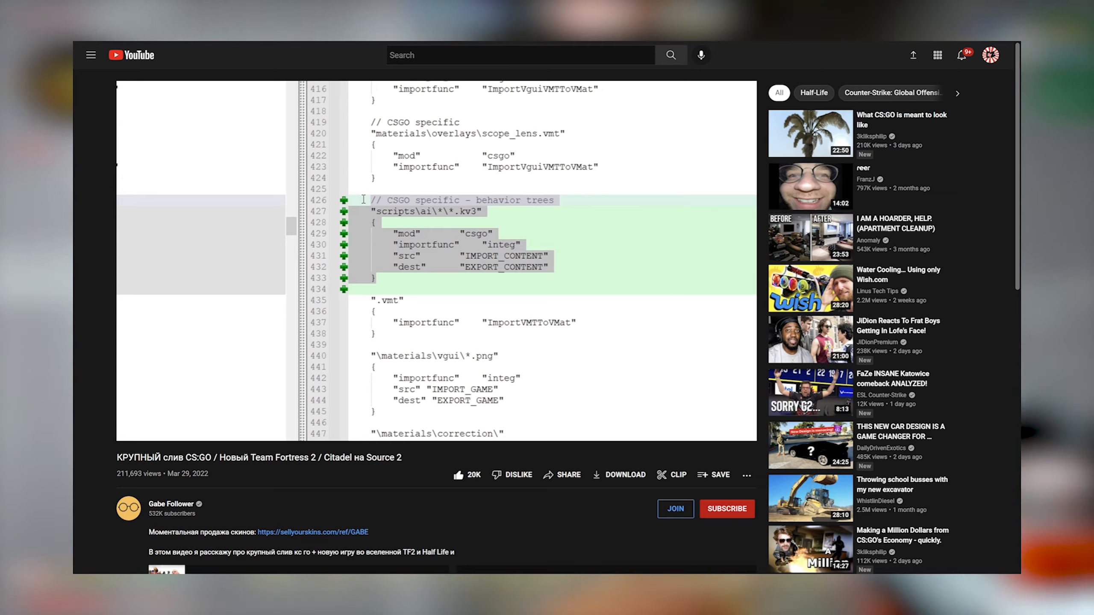
{"action": "scroll", "scroll_direction": "down", "scroll_amount": 3}
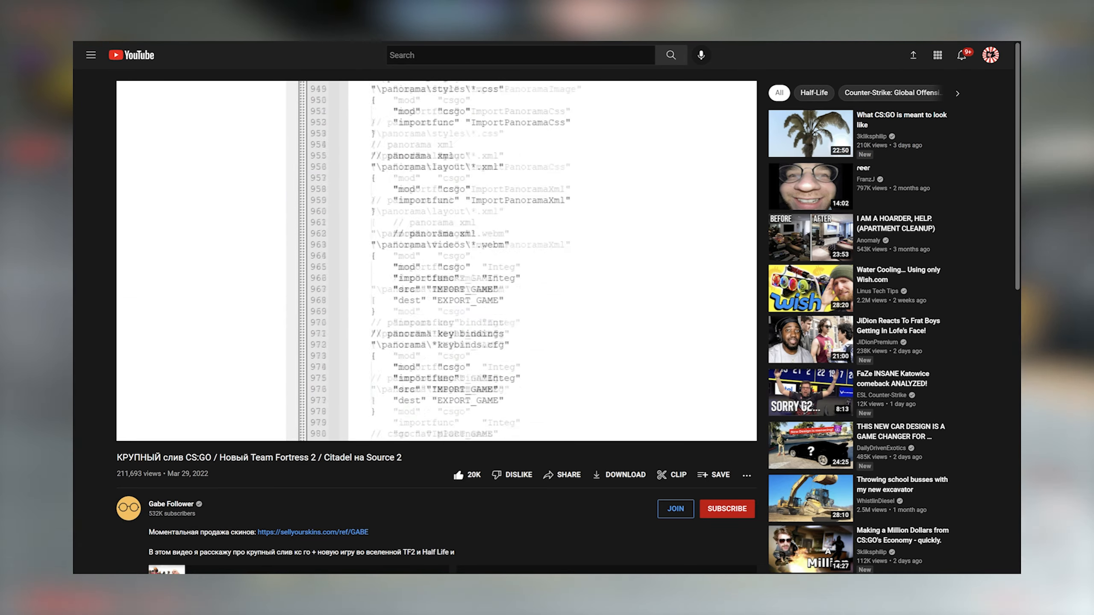
{"action": "scroll", "scroll_direction": "down", "scroll_amount": 3}
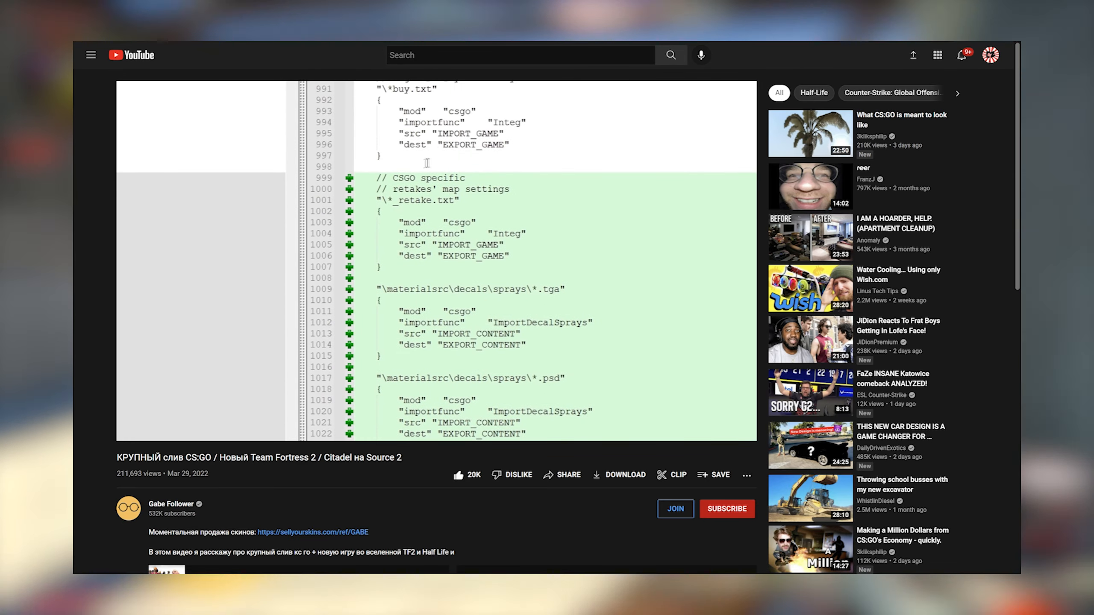
{"action": "left_click_drag", "start_coordinate": [373, 177], "coordinate": [510, 256]}
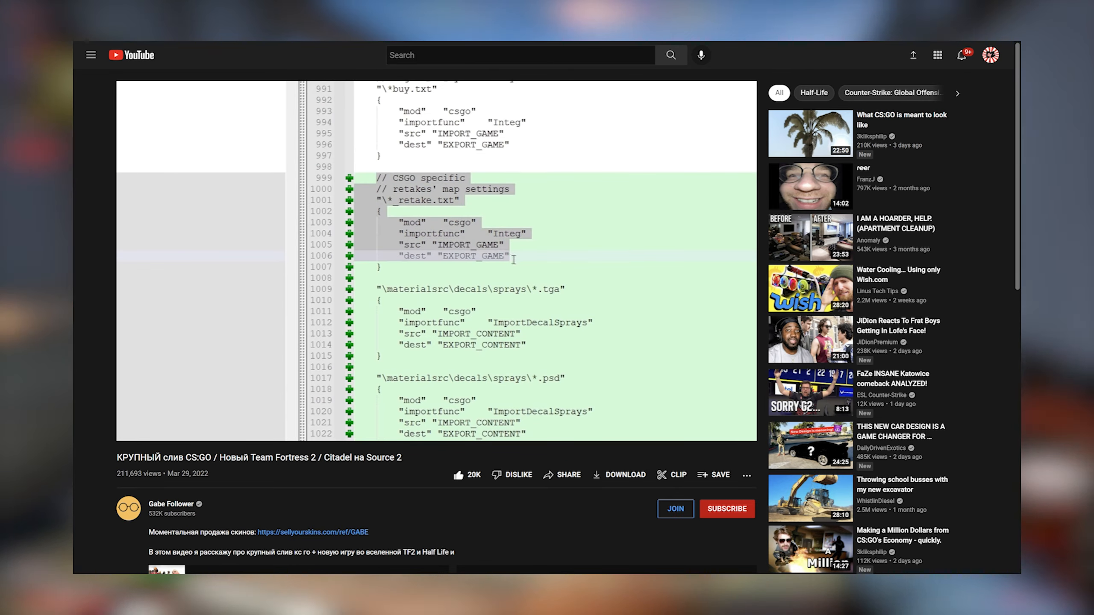
{"action": "scroll", "scroll_direction": "down", "scroll_amount": 3}
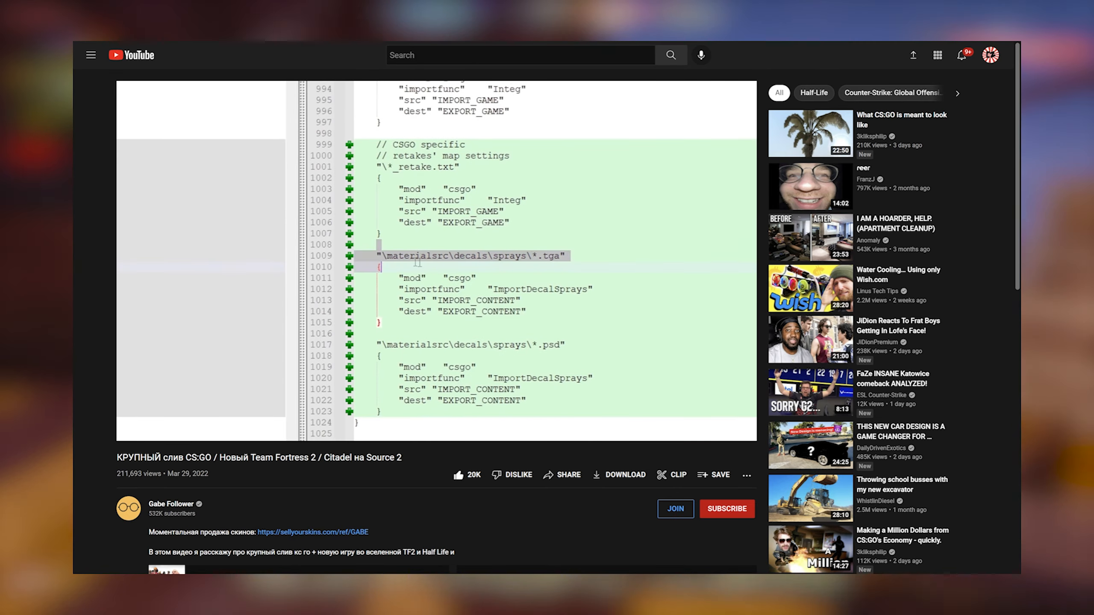